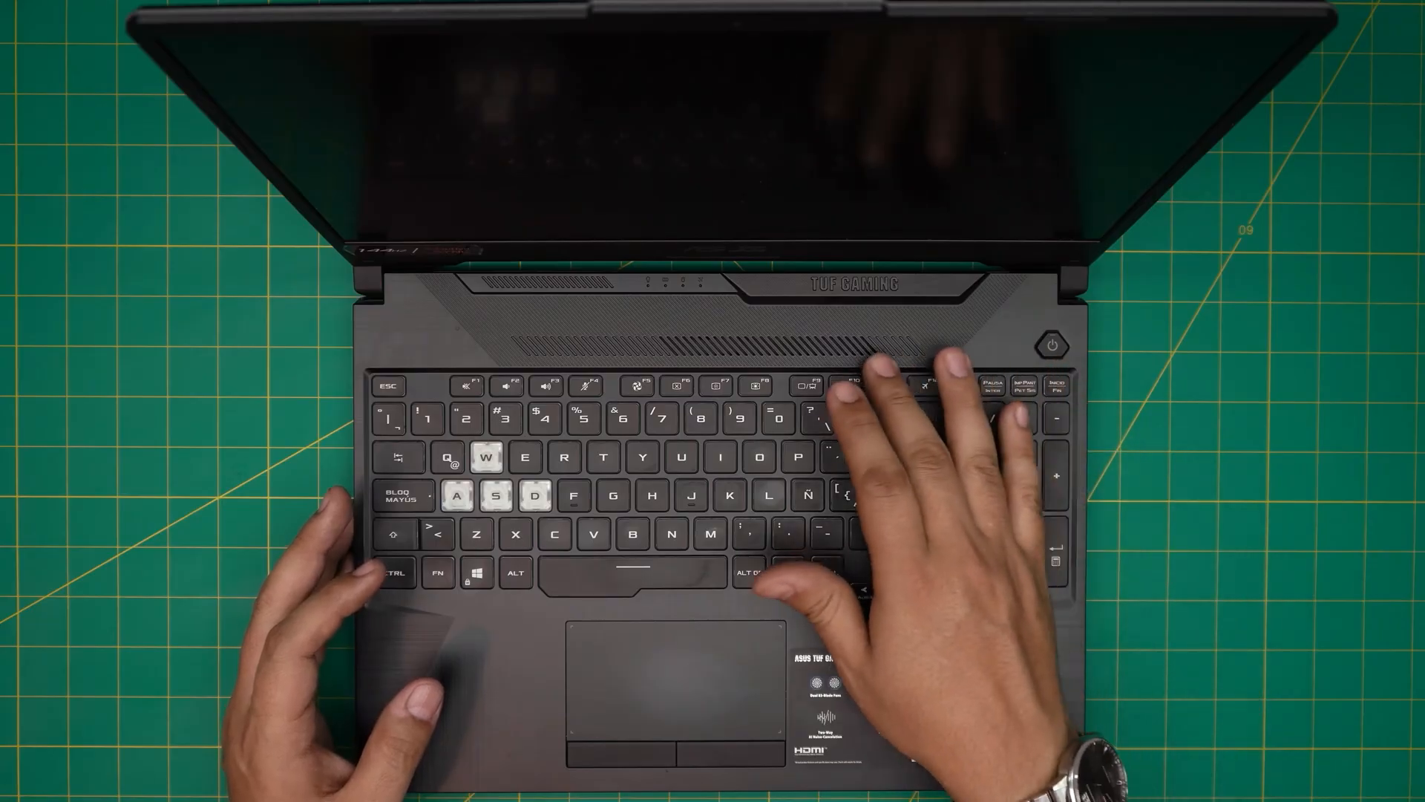
mouse_move(955, 636)
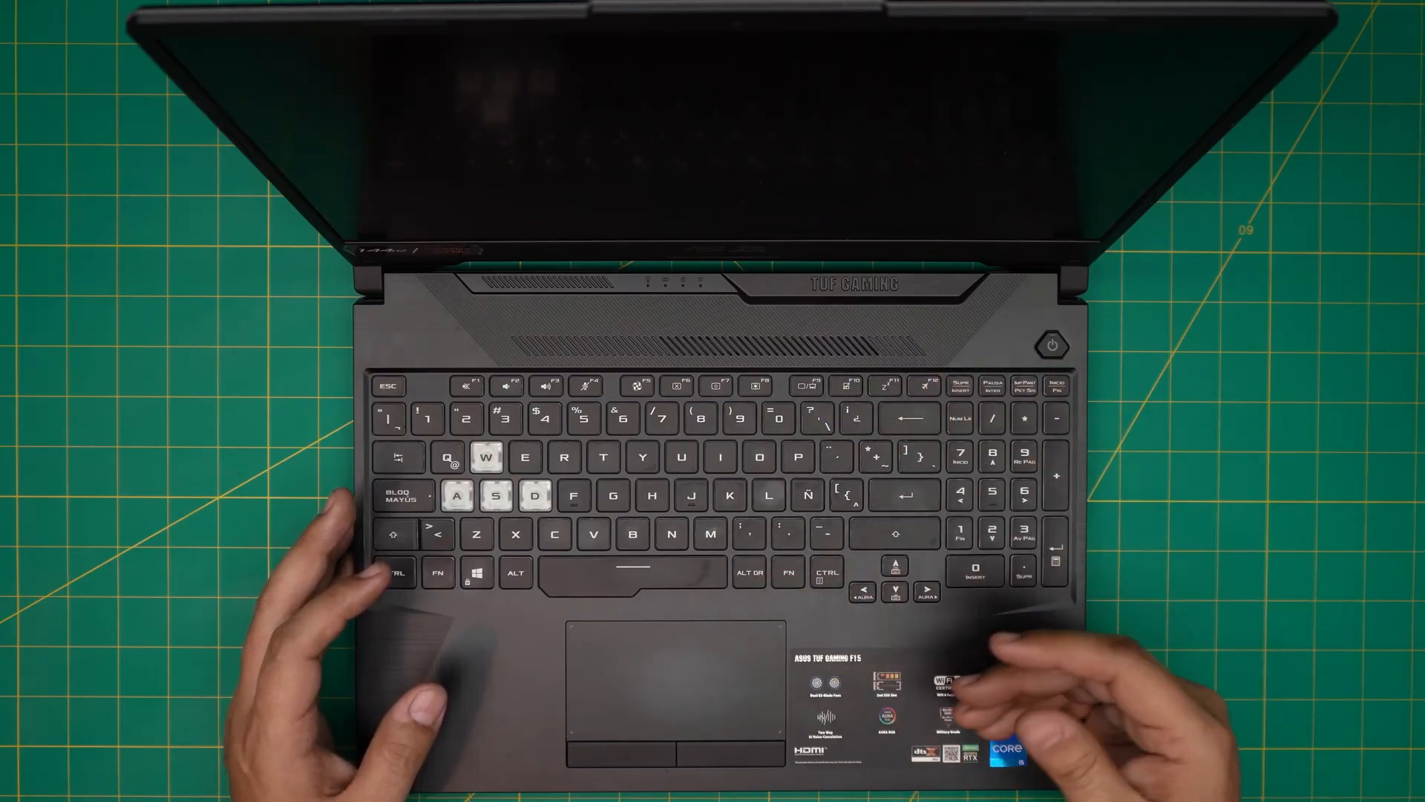